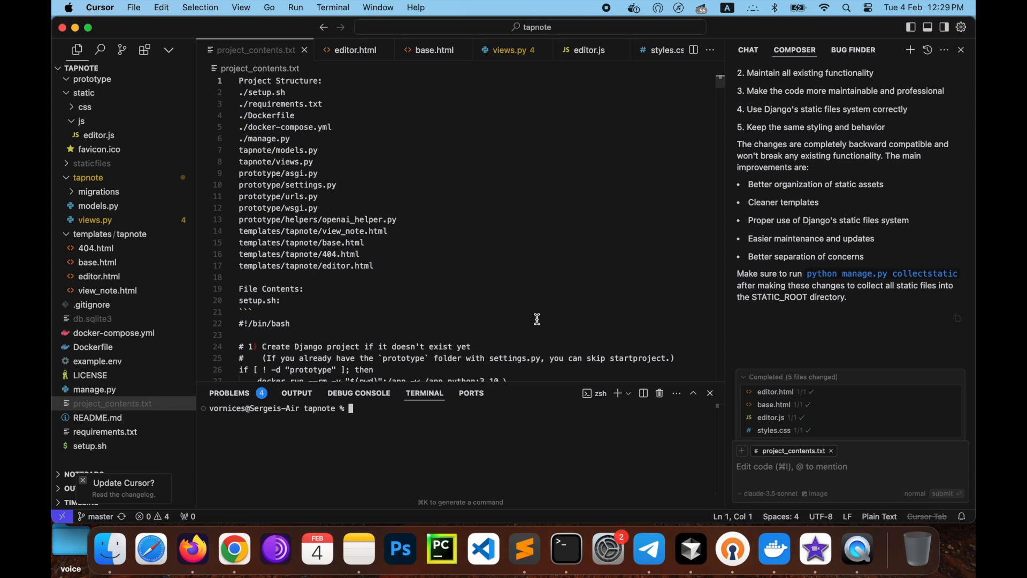
pyautogui.moveTo(360, 56)
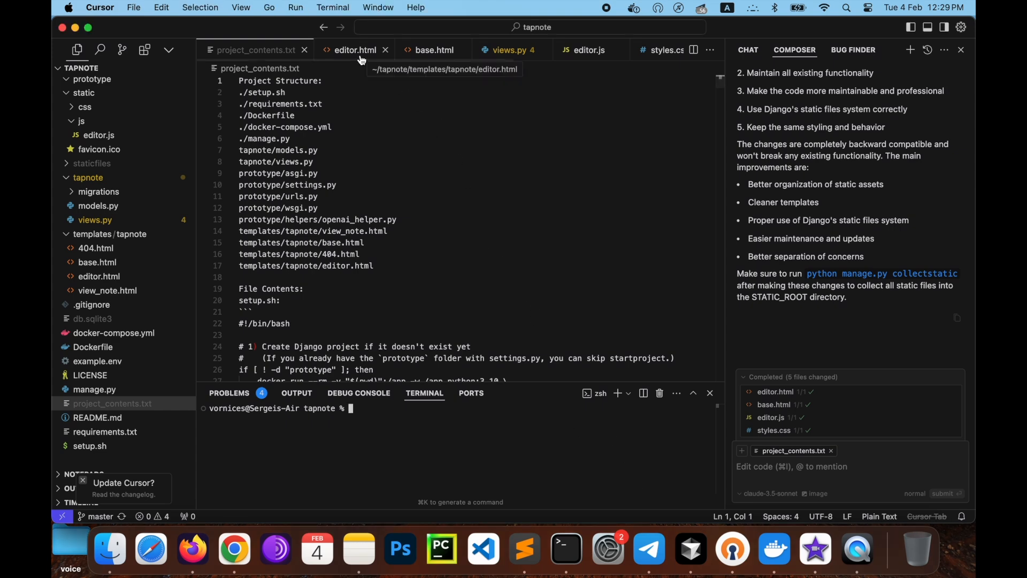
# Review editor.html, base.html and scroll through views.py in the tapnote project
pyautogui.click(353, 49)
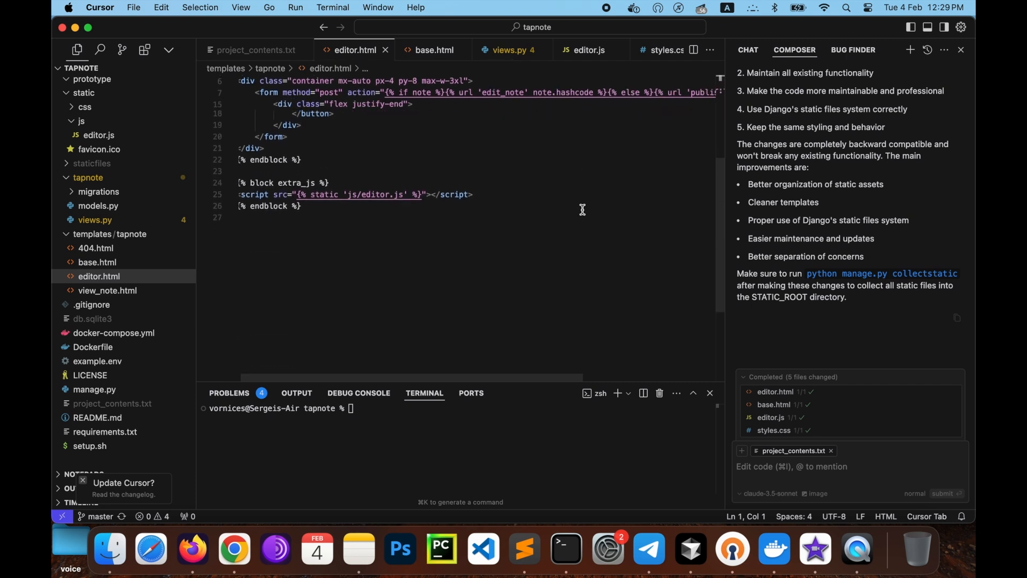
pyautogui.click(430, 50)
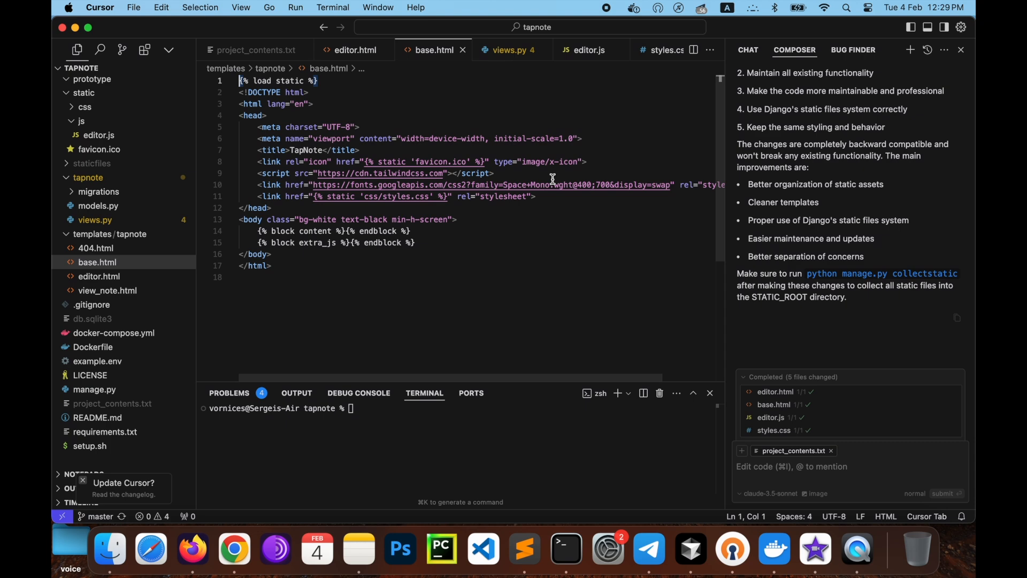
pyautogui.moveTo(540, 107)
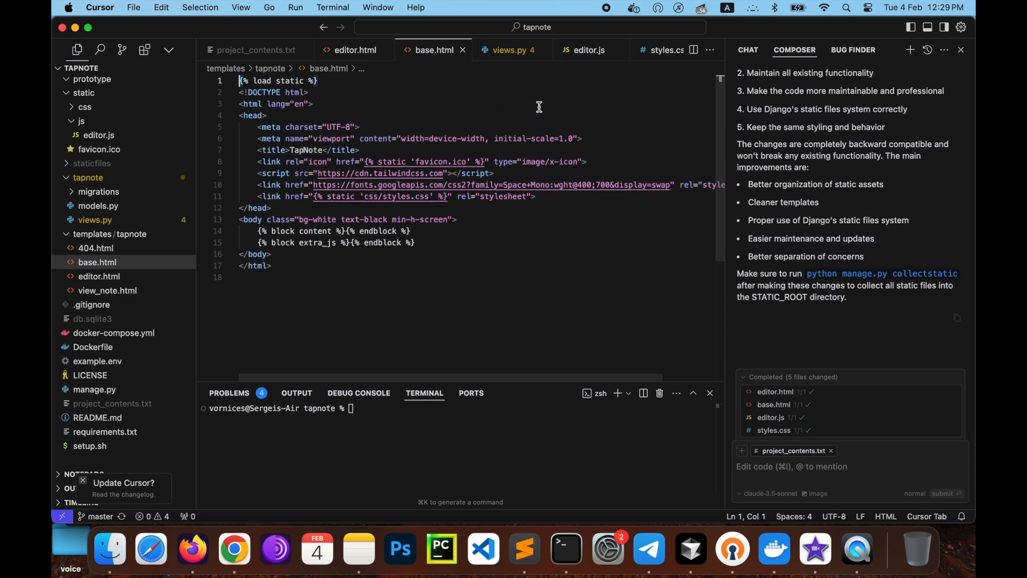
pyautogui.click(509, 49)
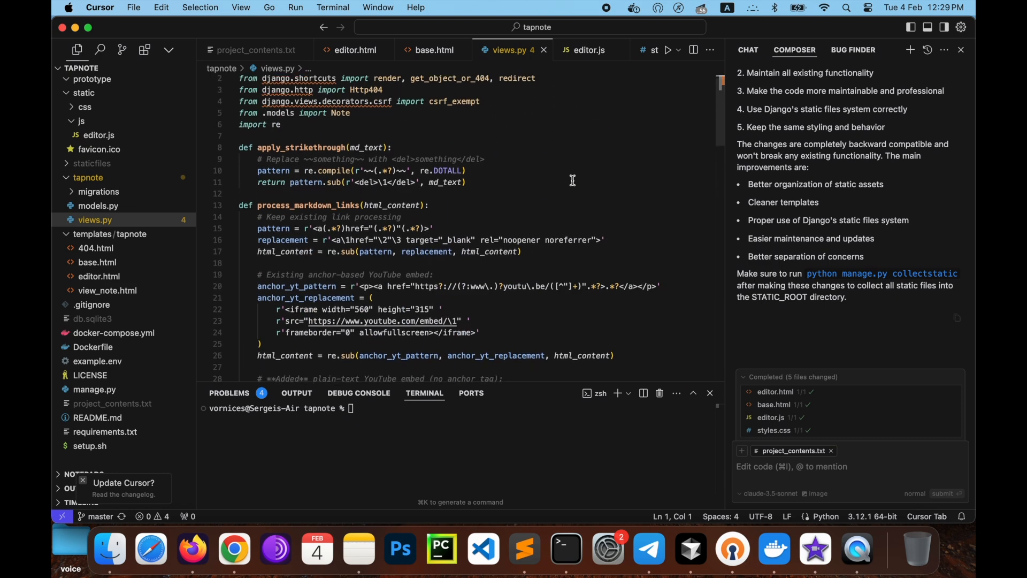
pyautogui.scroll(-3)
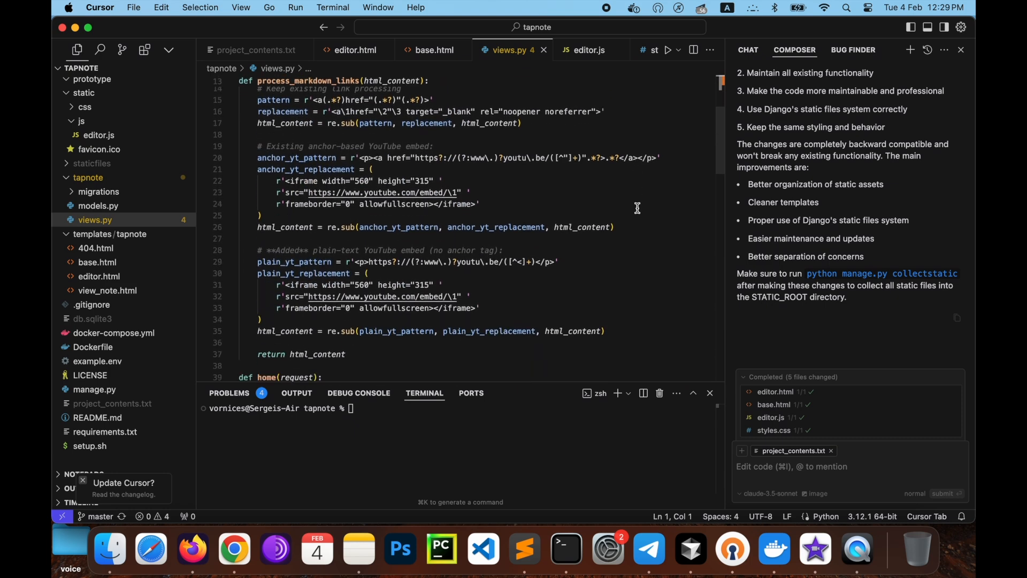
pyautogui.scroll(-3)
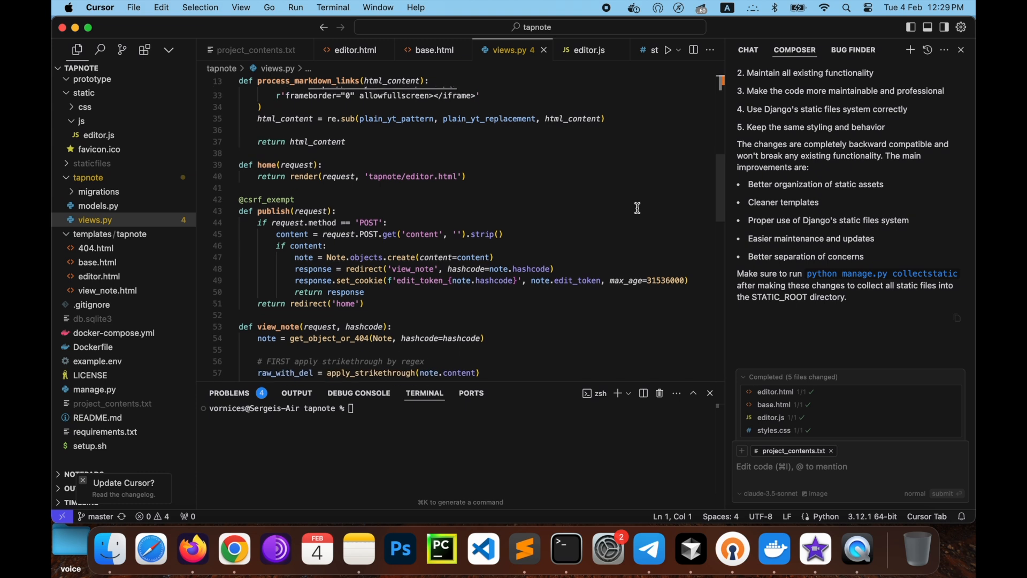
pyautogui.scroll(-3)
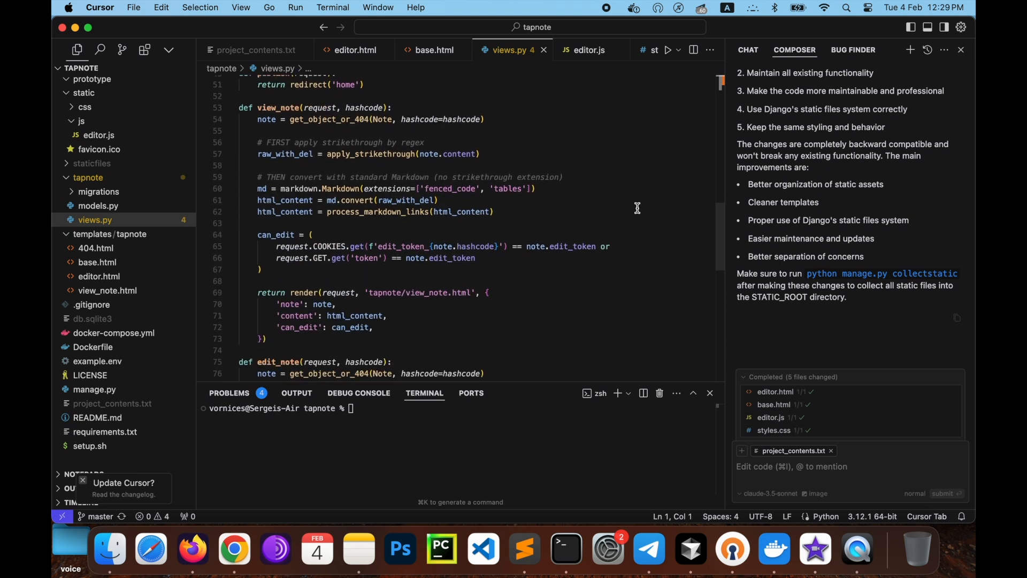
pyautogui.scroll(-3)
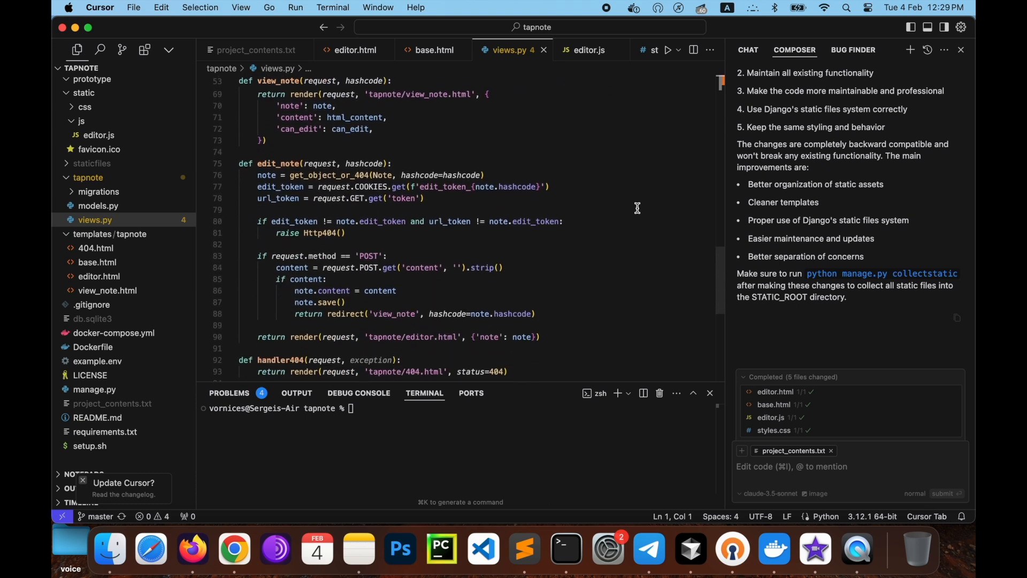
# Review editor.js and styles.css, scrolling into the stylesheet
pyautogui.click(588, 49)
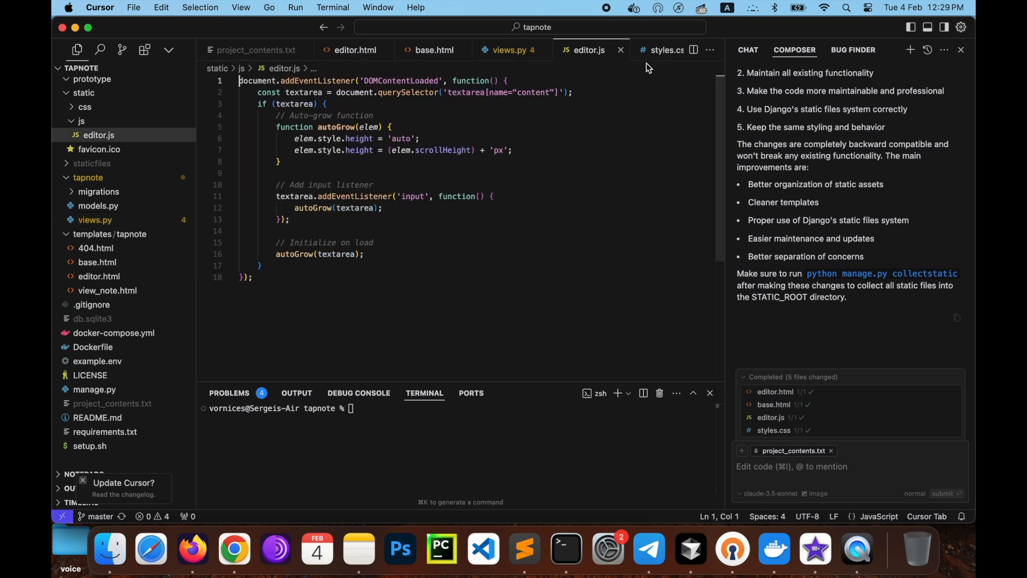
pyautogui.click(661, 49)
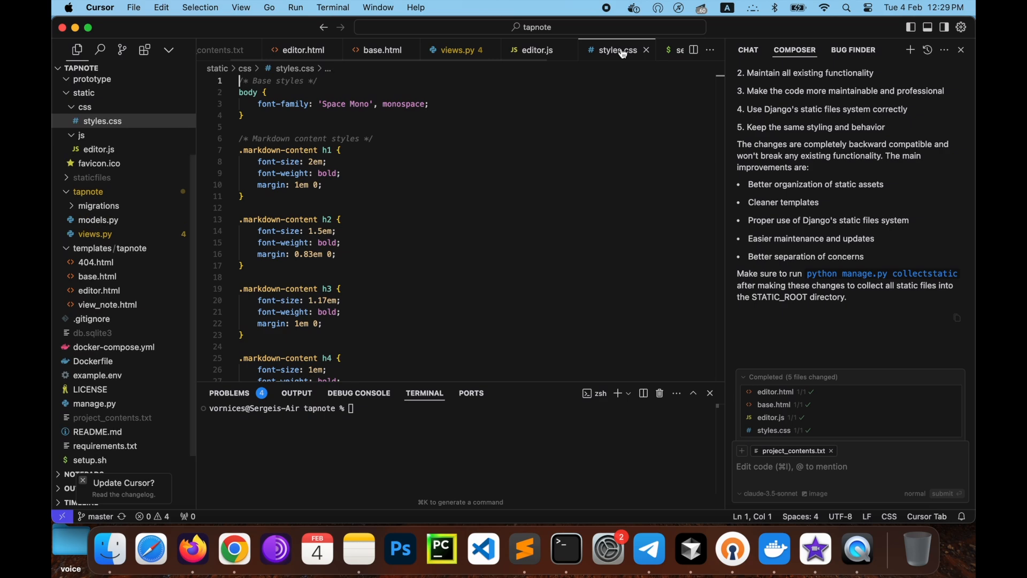
pyautogui.scroll(-3)
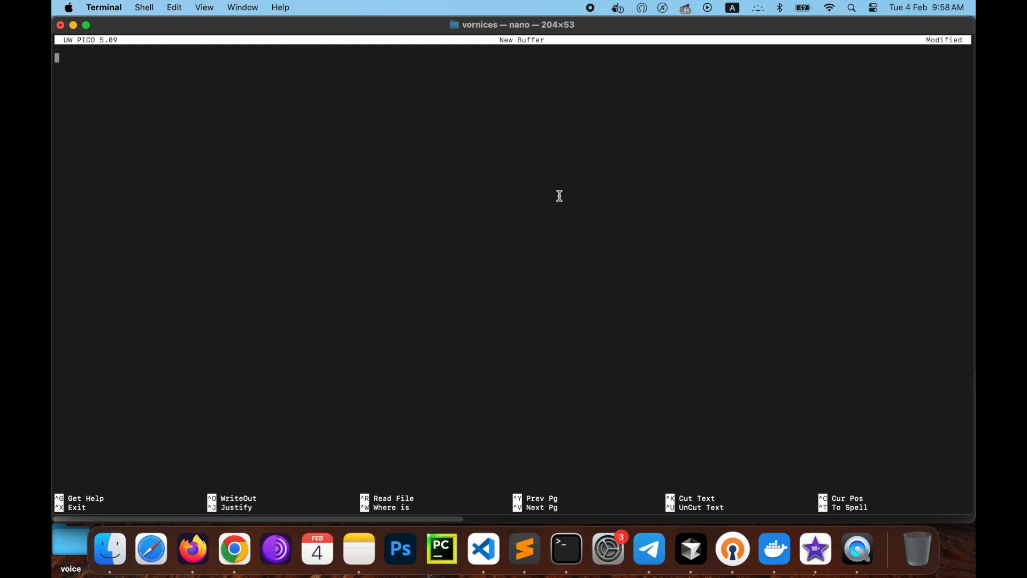
# Write the dash list: Python >3.10, Pip, Git, Docker Desktop, Cursor, pip install snap2txt, then a Prototype heading
pyautogui.write('-')
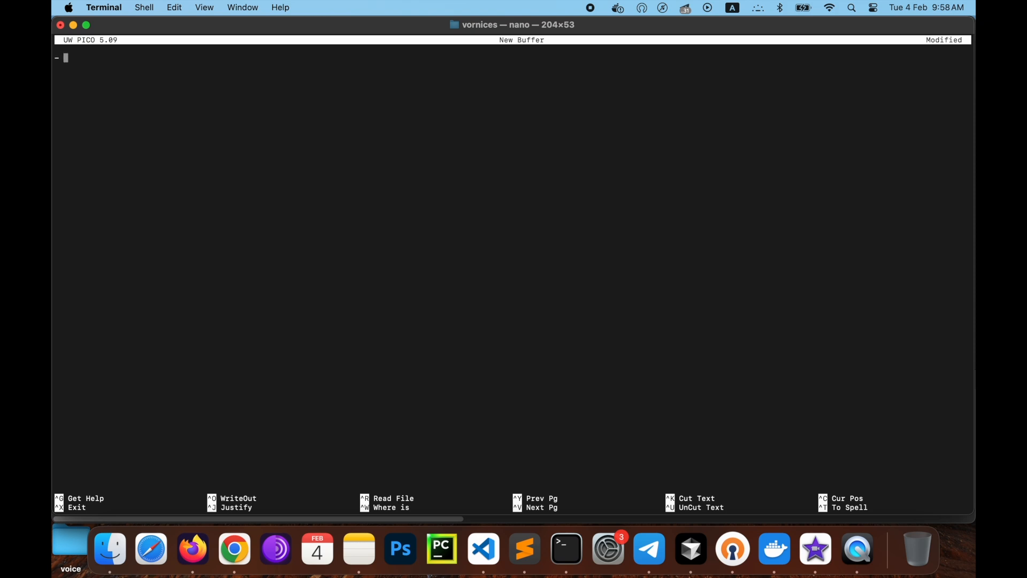
pyautogui.write('Python >3.10')
pyautogui.click(187, 66)
pyautogui.write('- Pip')
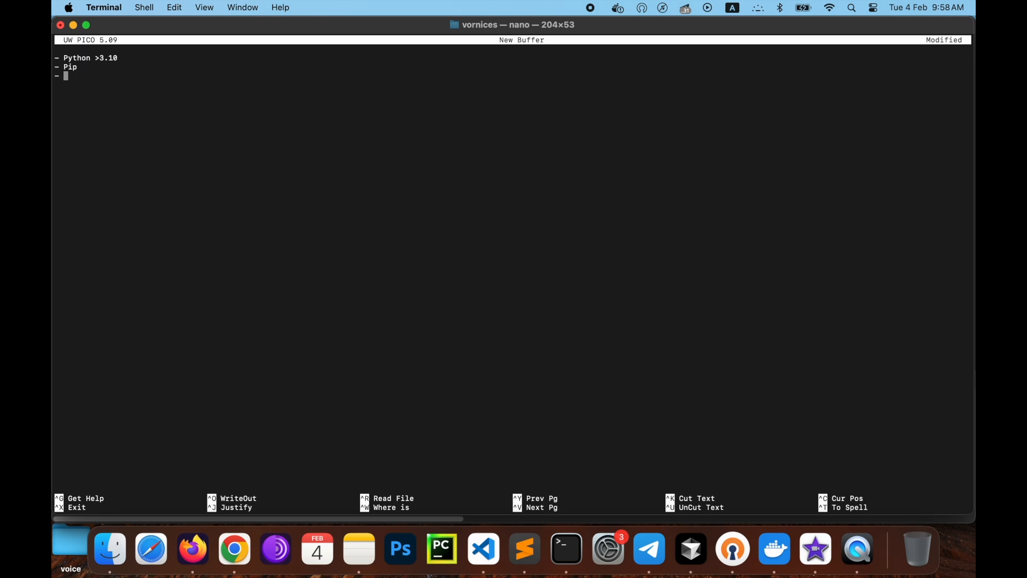
pyautogui.write('Git')
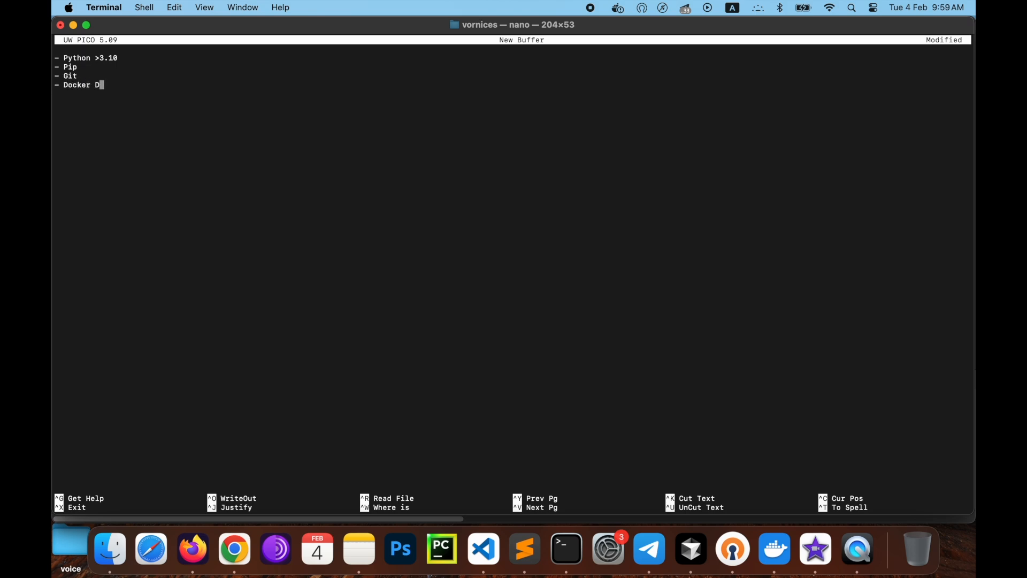
pyautogui.write('esktop')
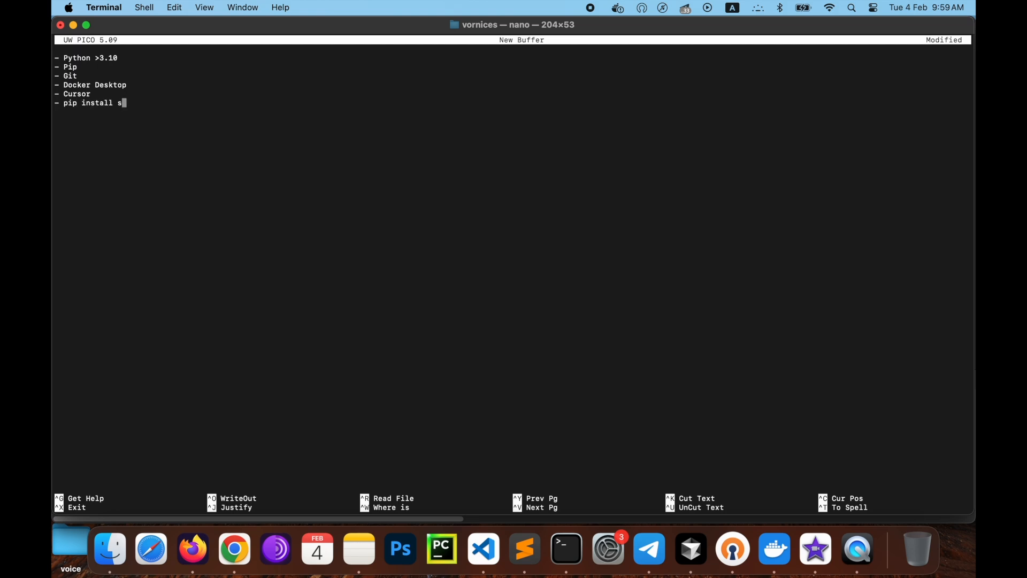
pyautogui.write('nap2txt')
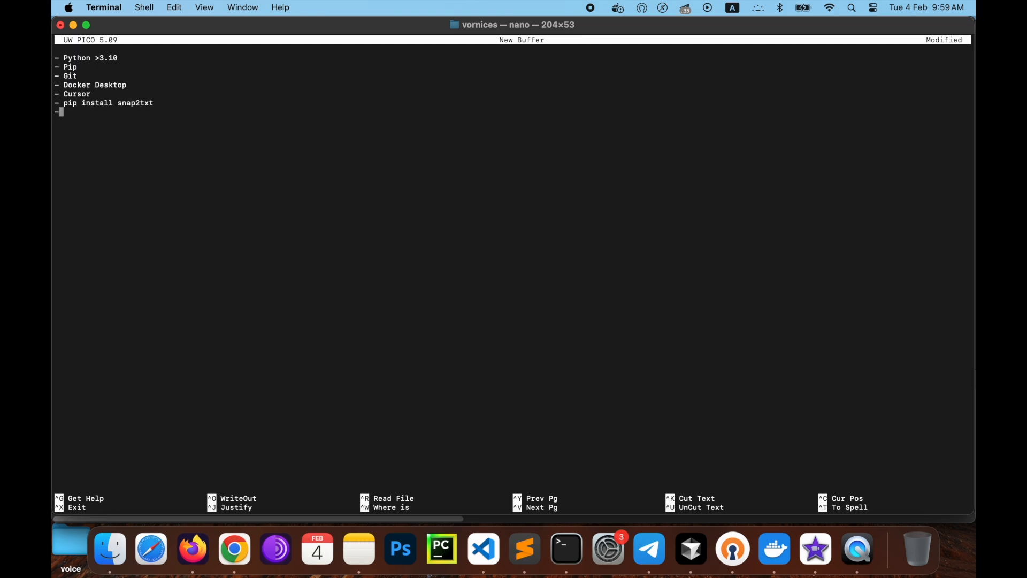
pyautogui.write('Prototype')
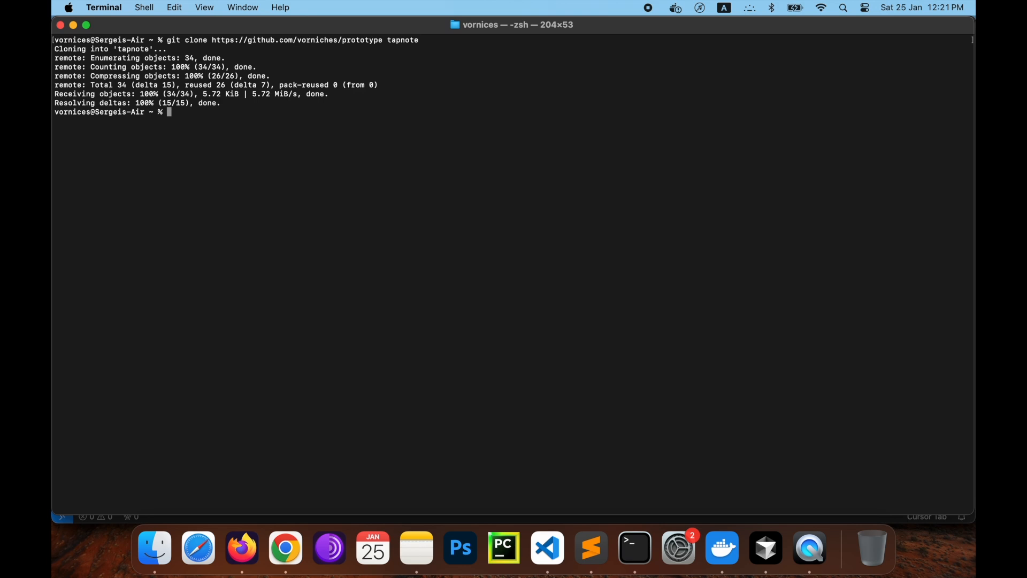
# Move into tapnote, run ./setup.sh, and open the container's localhost:9009 Django page in Firefox
pyautogui.write('cd tapnote')
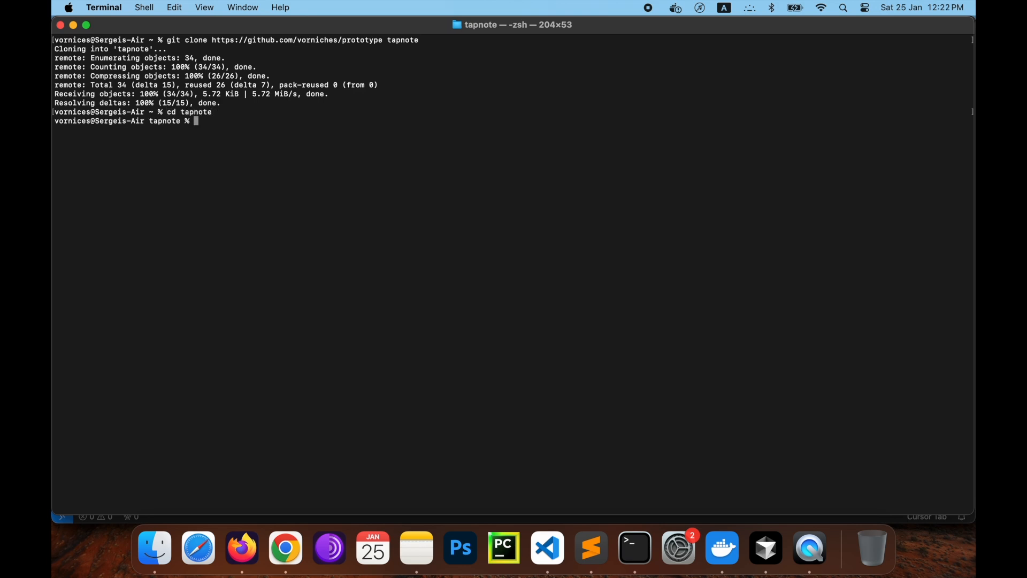
pyautogui.write('./setup.')
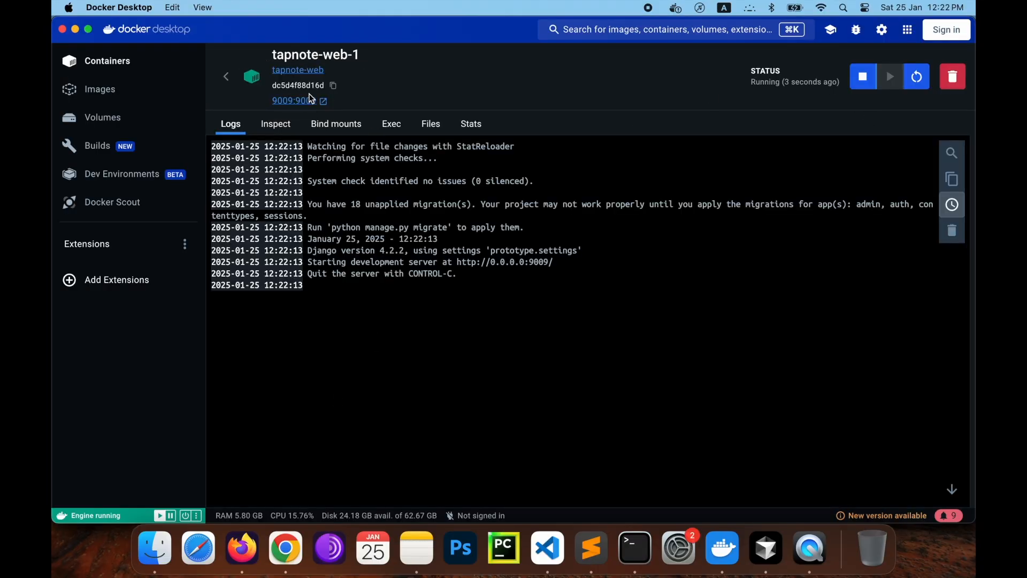
pyautogui.click(321, 101)
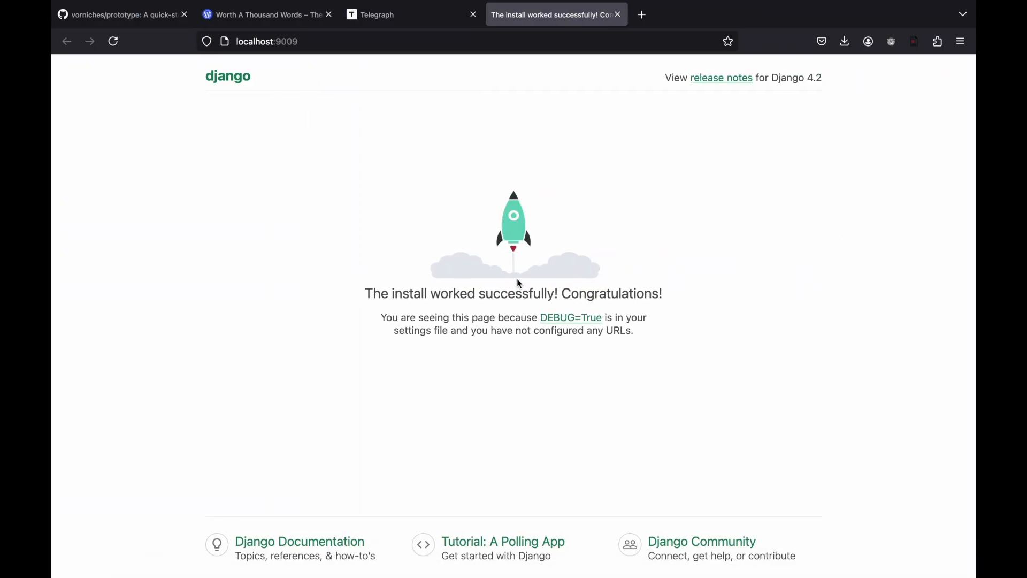
pyautogui.click(718, 544)
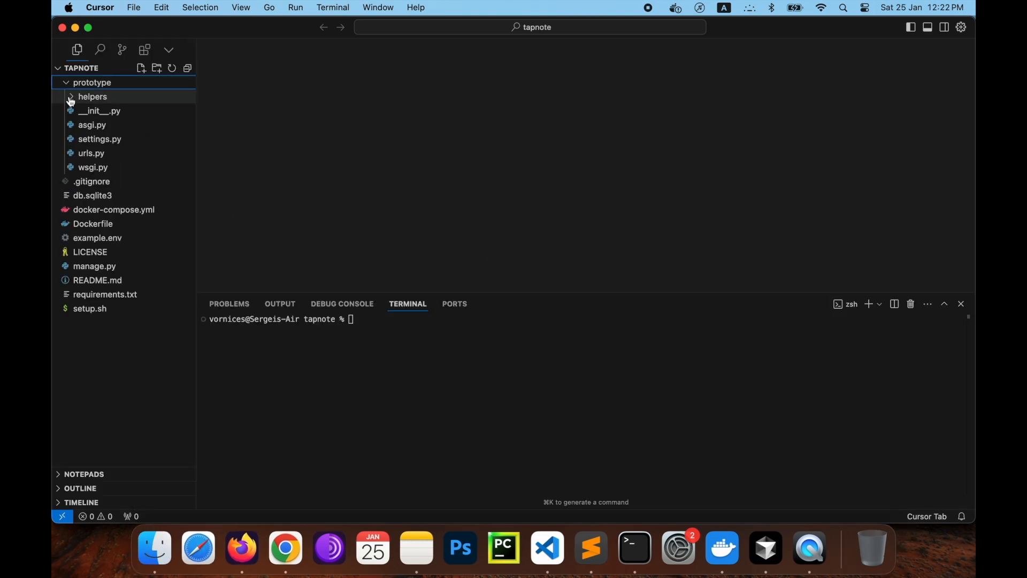
# Collapse the prototype folder in Explorer and run git init in the integrated terminal
pyautogui.click(92, 83)
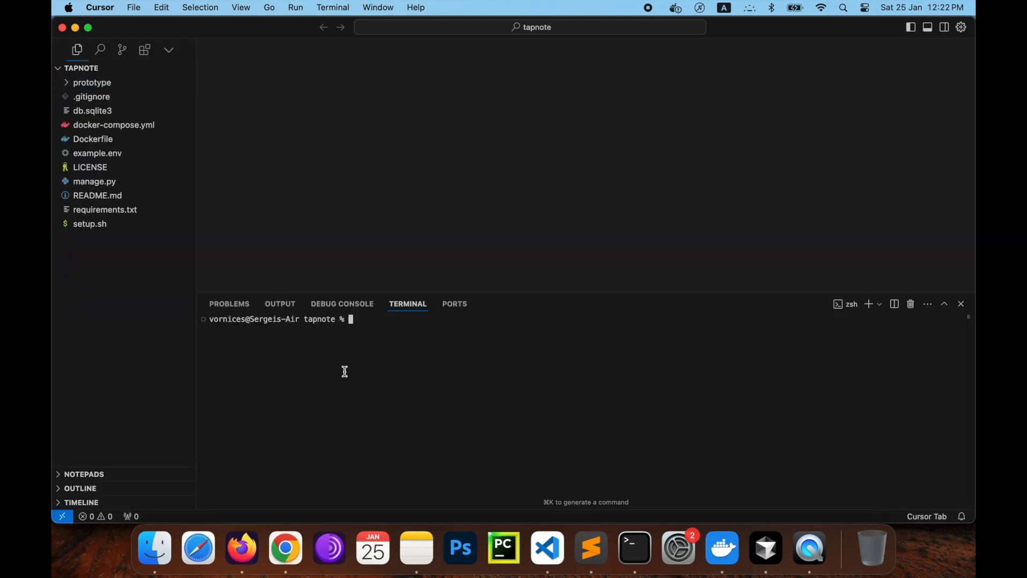
pyautogui.write('git init')
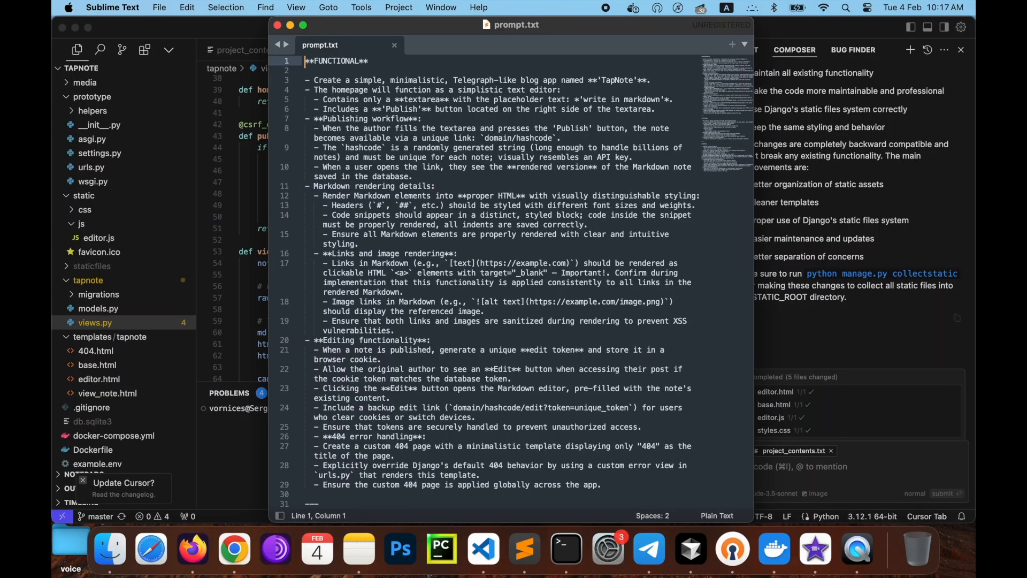
# Scroll through prompt.txt to read the editing, styling and notes requirements
pyautogui.scroll(-3)
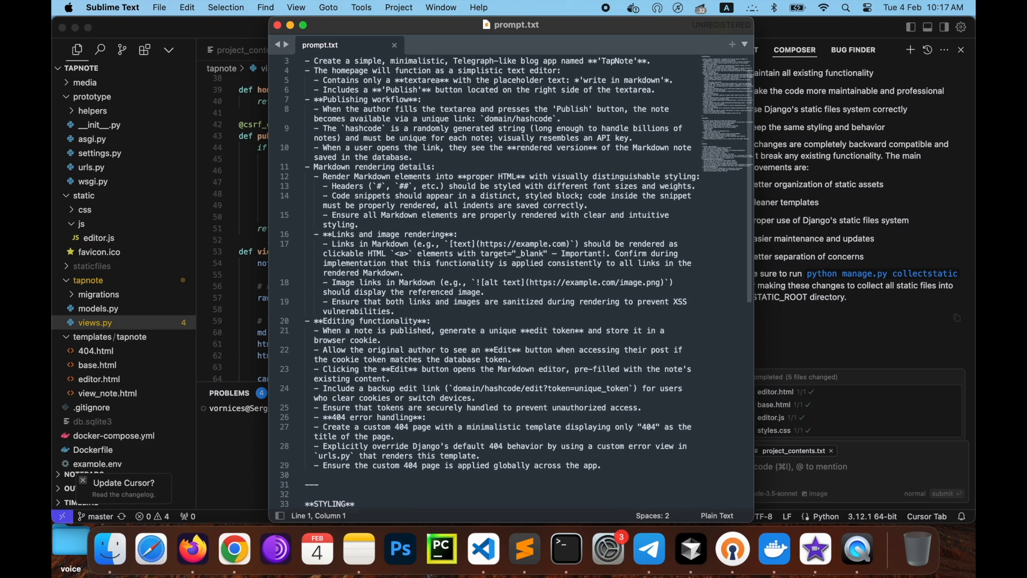
pyautogui.scroll(-3)
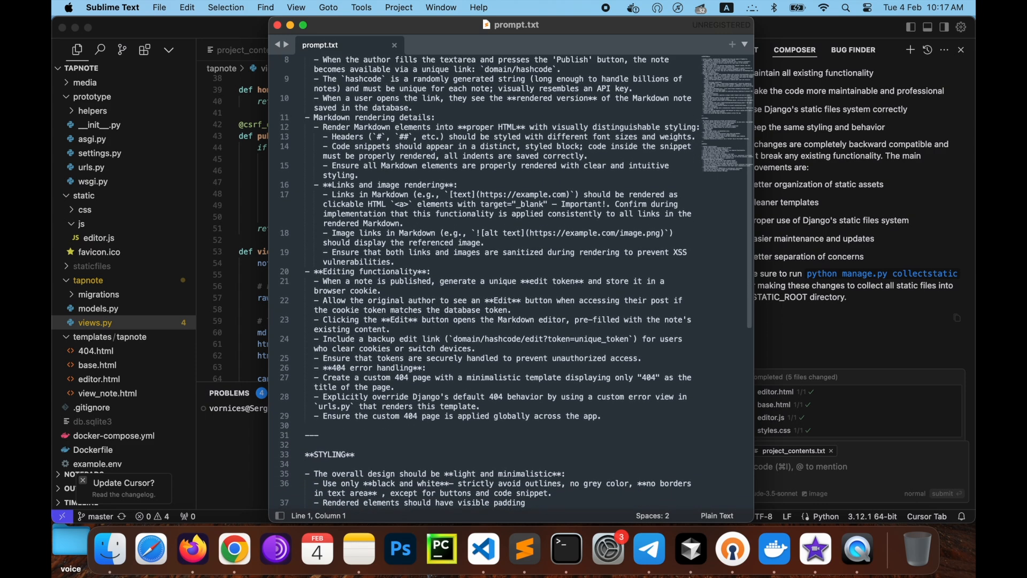
pyautogui.scroll(-3)
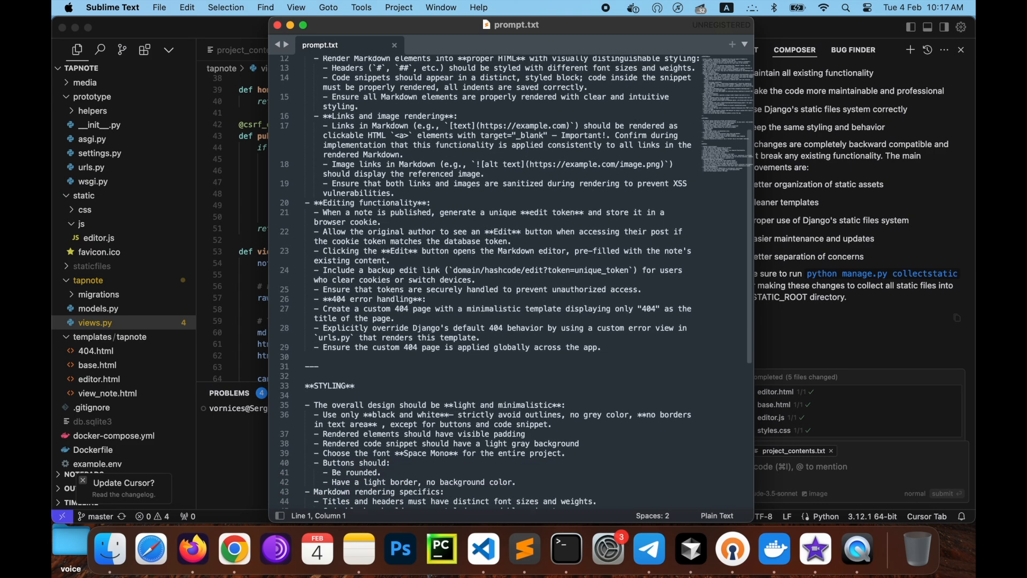
pyautogui.scroll(-3)
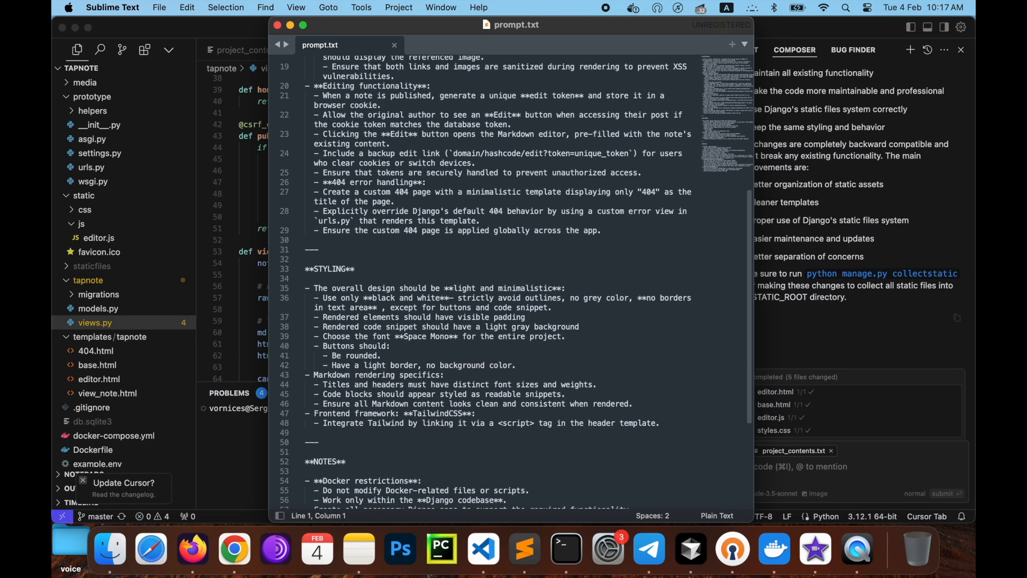
pyautogui.scroll(-3)
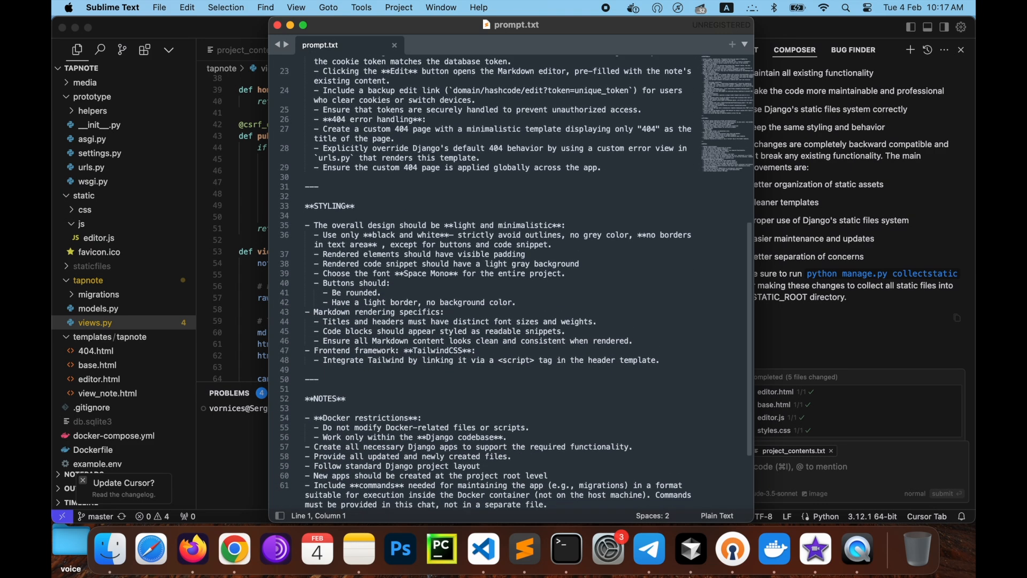
pyautogui.scroll(-3)
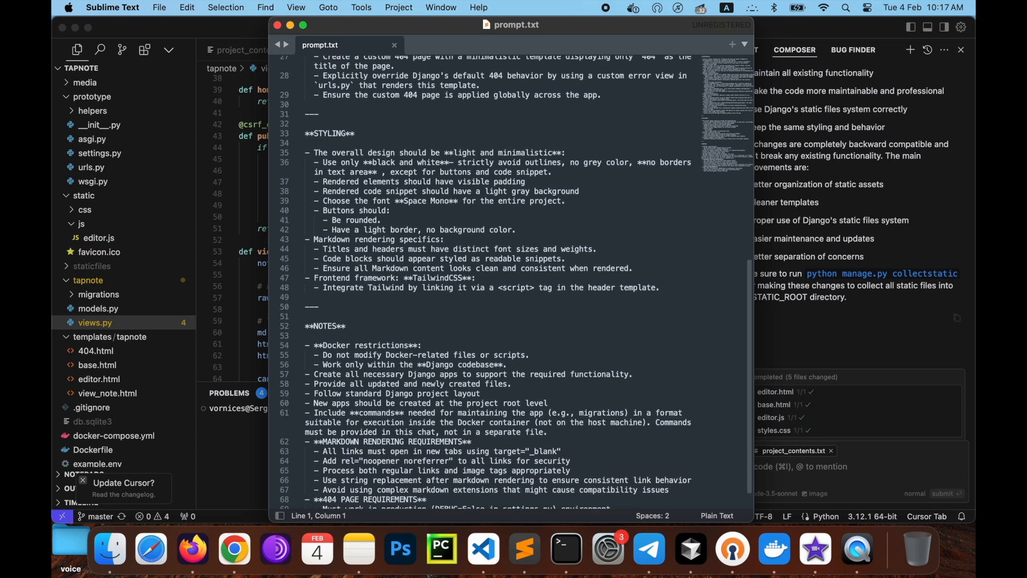
pyautogui.scroll(-3)
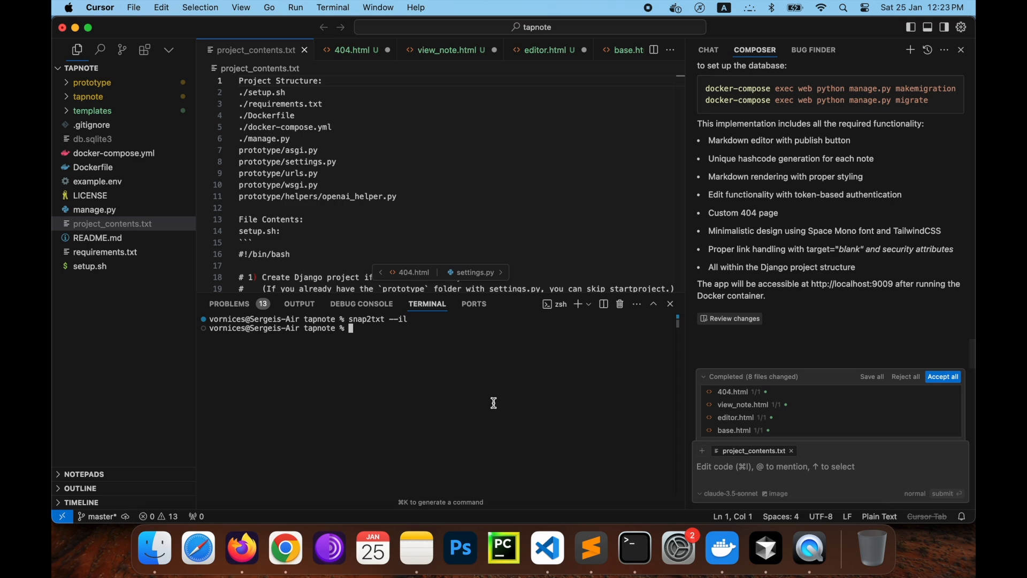
# Accept all generated file changes and run the docker-compose migration commands in the terminal
pyautogui.click(943, 377)
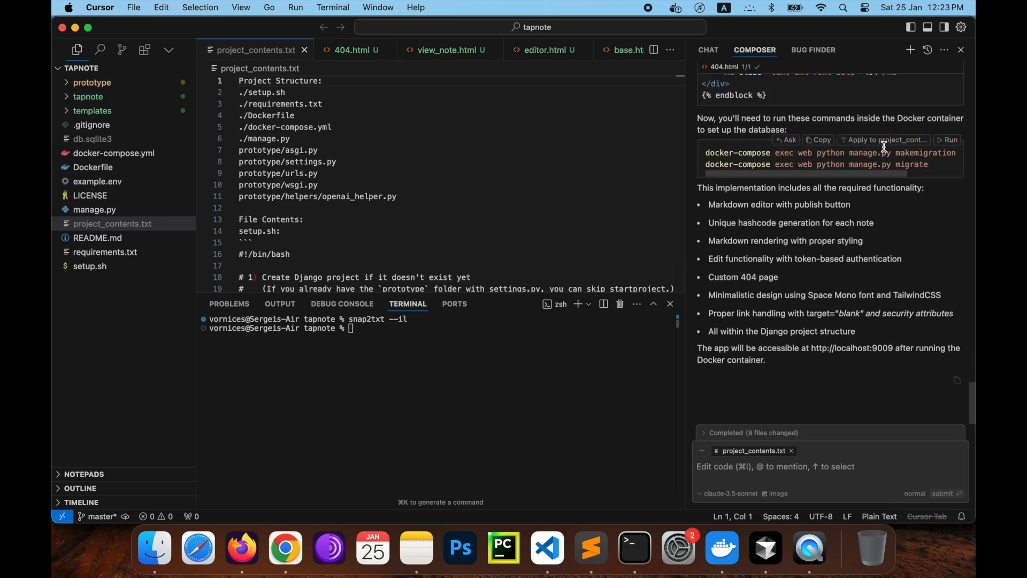
pyautogui.click(950, 139)
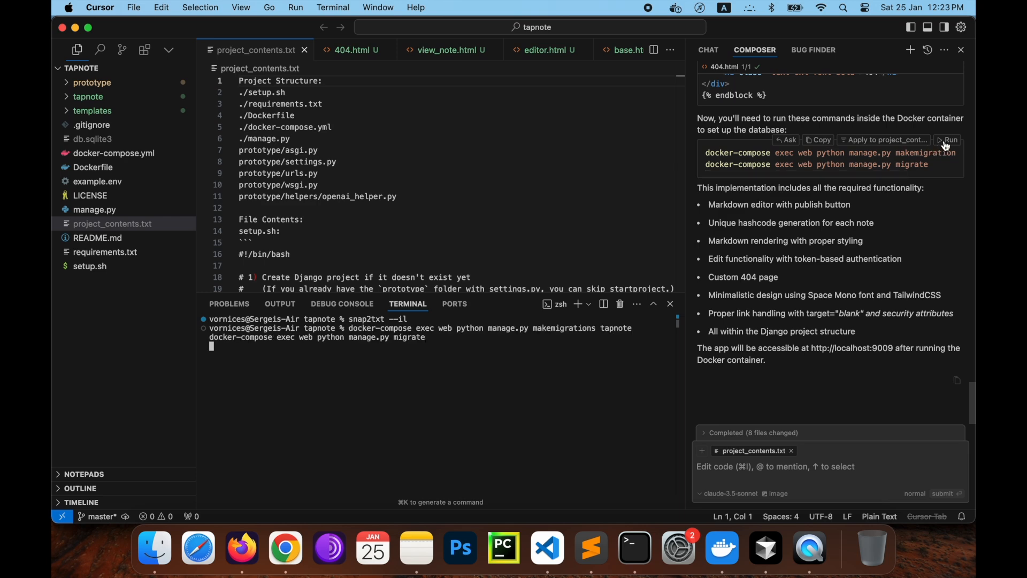
pyautogui.click(950, 139)
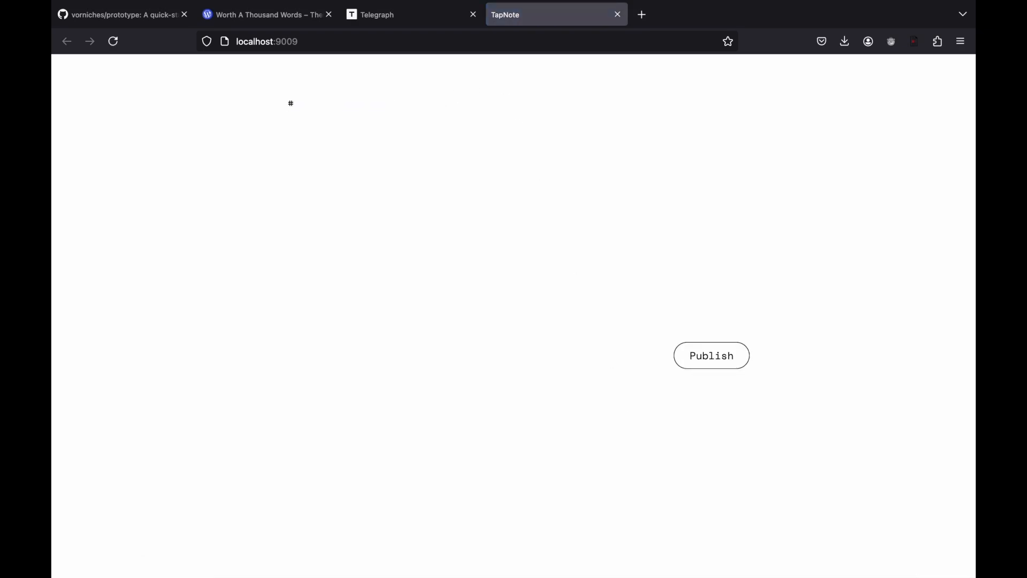
# Write a note with Title heading, ## subtitle, a ```python block and image, then publish it
pyautogui.write('Title')
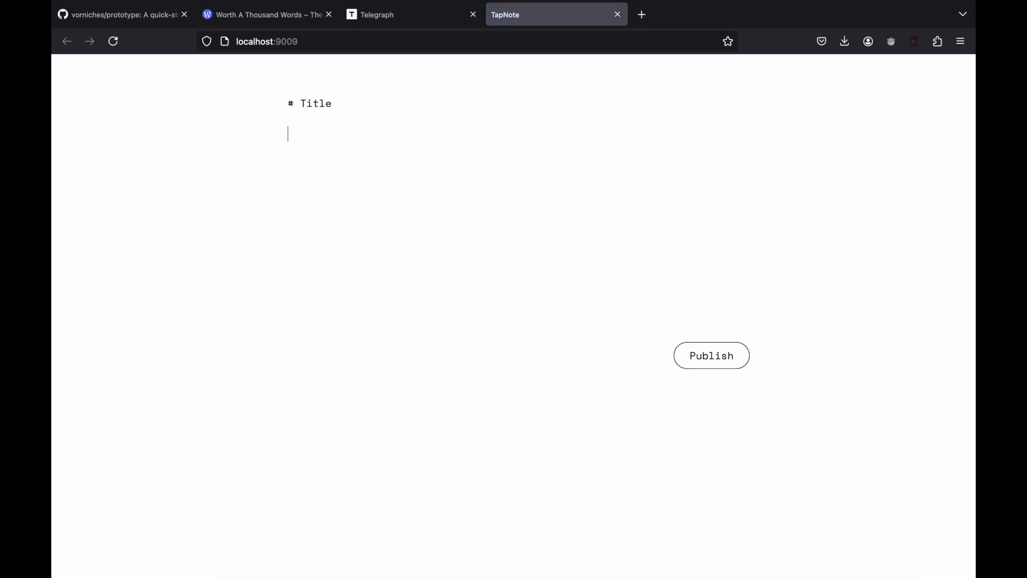
pyautogui.write('## subtitle')
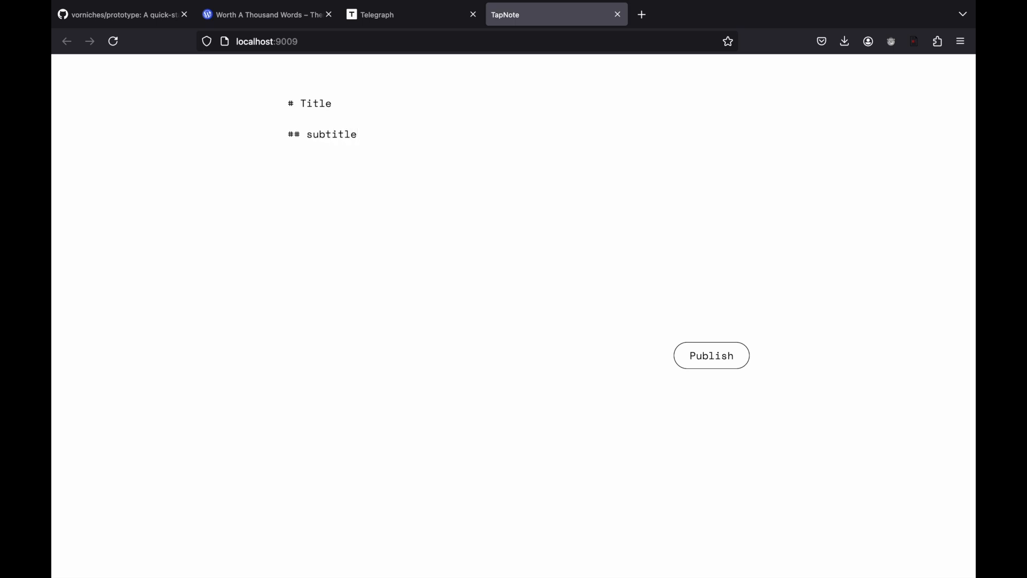
pyautogui.write('```python')
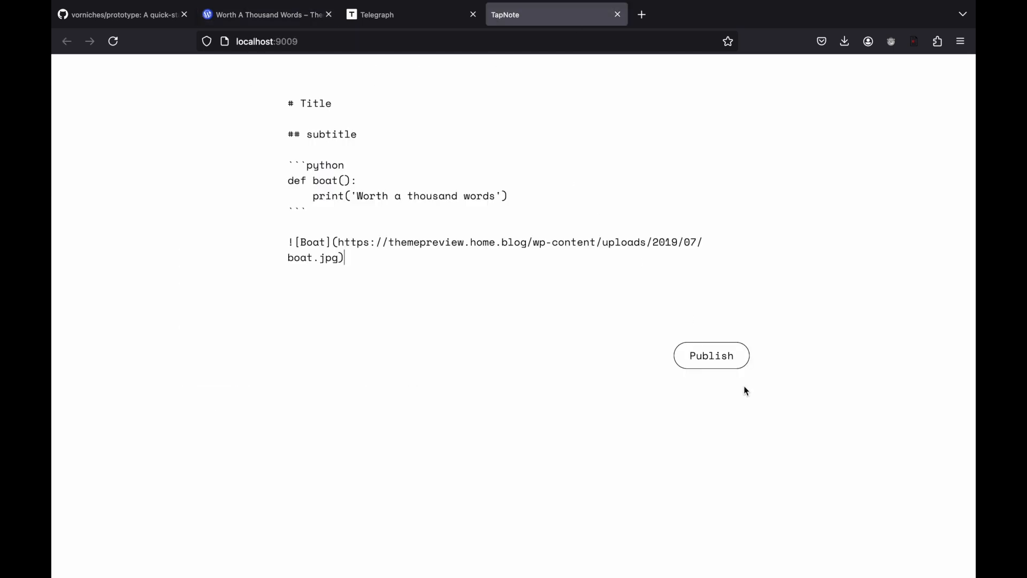
pyautogui.click(710, 355)
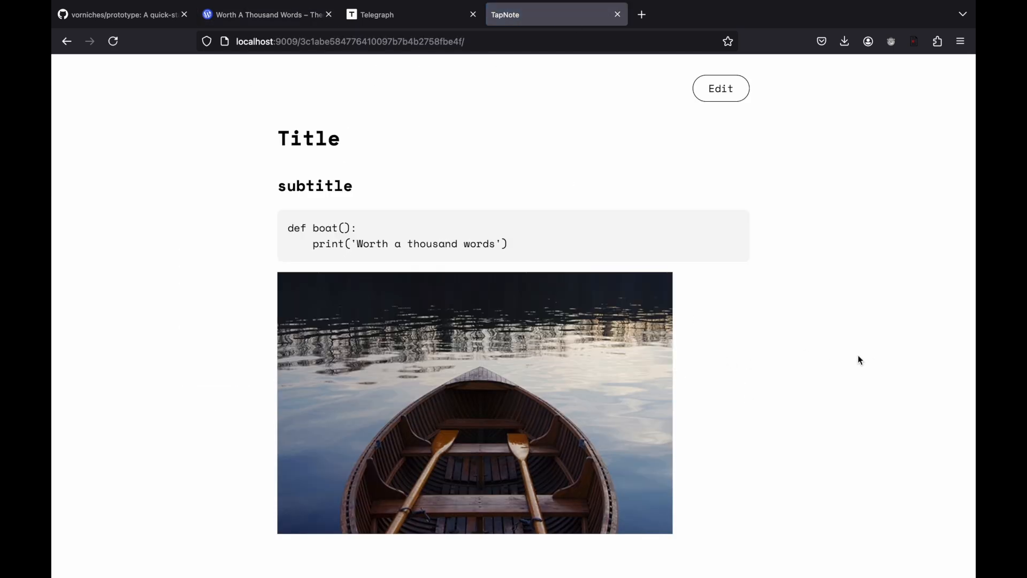
pyautogui.moveTo(825, 214)
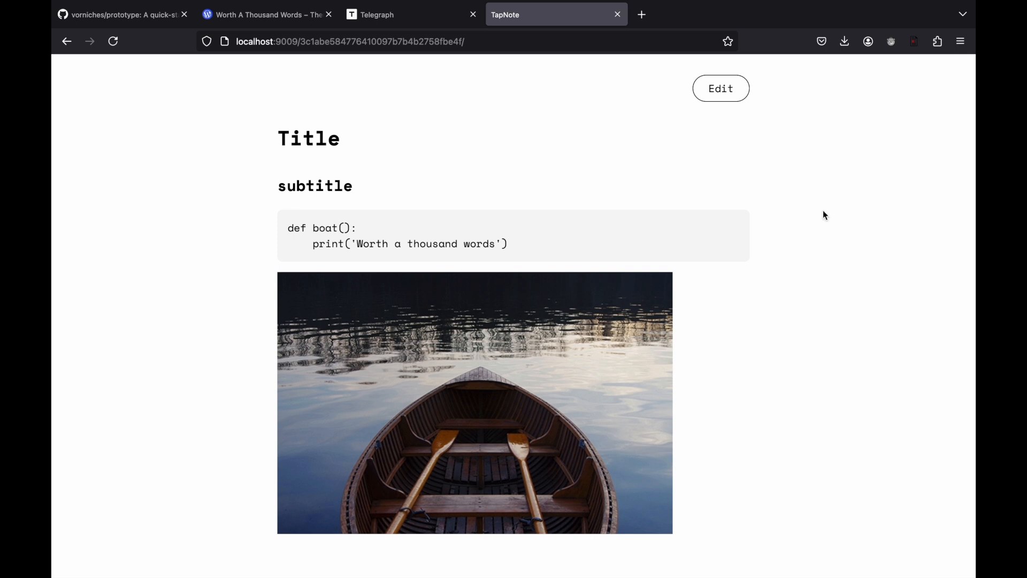
pyautogui.moveTo(736, 96)
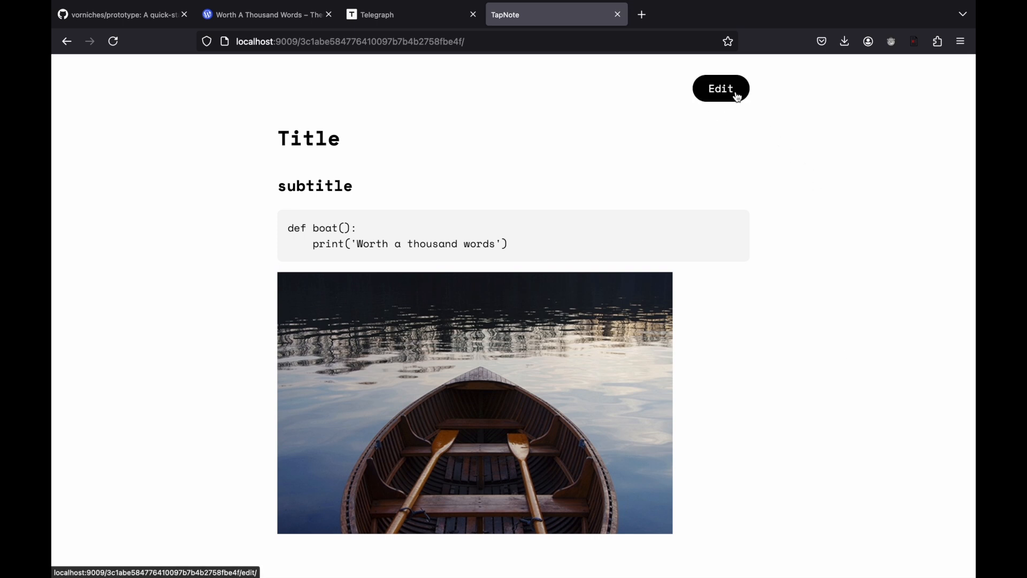
pyautogui.click(721, 87)
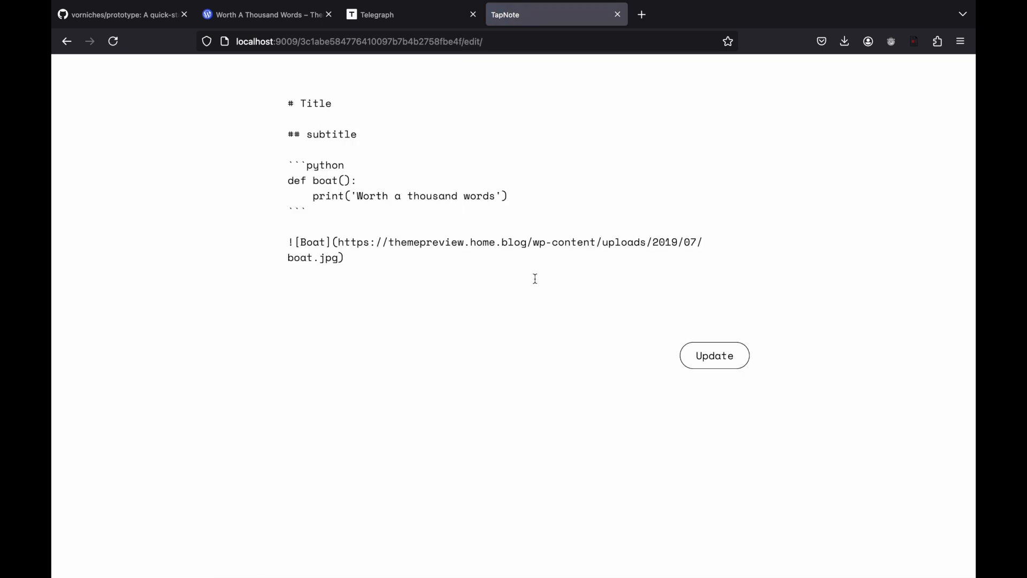
pyautogui.write('Follow me on')
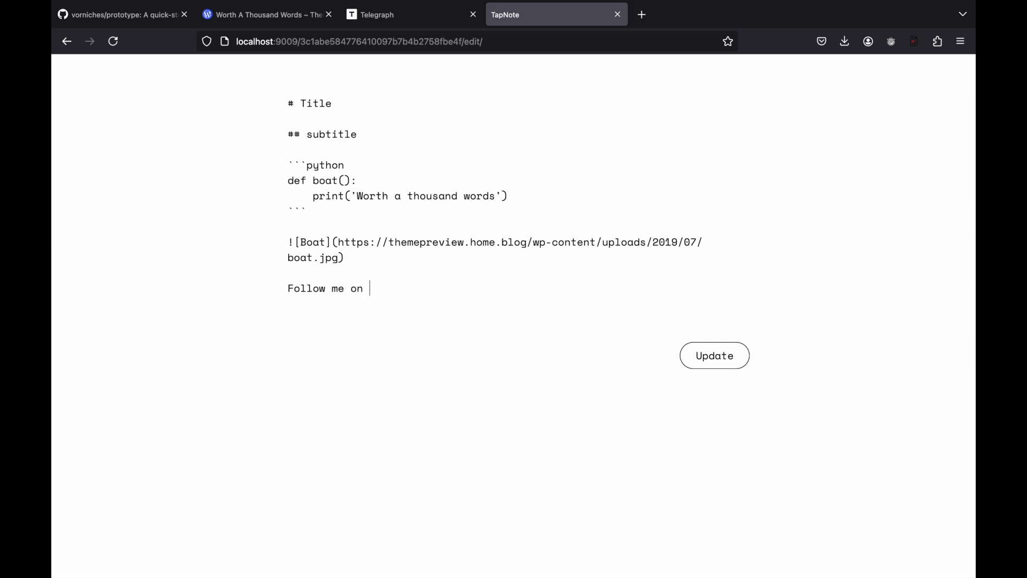
pyautogui.write('[x-twitter]')
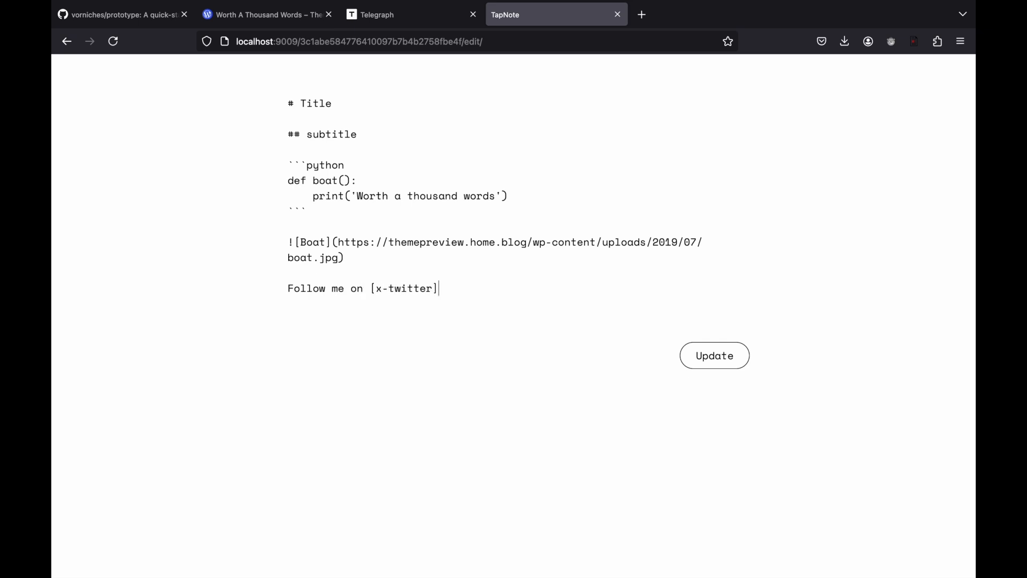
pyautogui.write('(https://x.com/)')
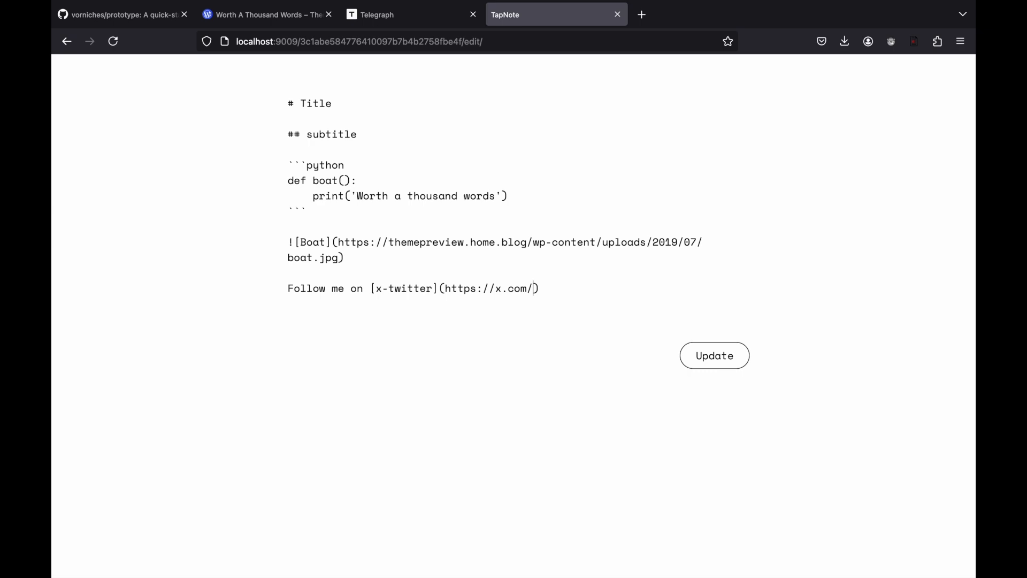
pyautogui.click(715, 355)
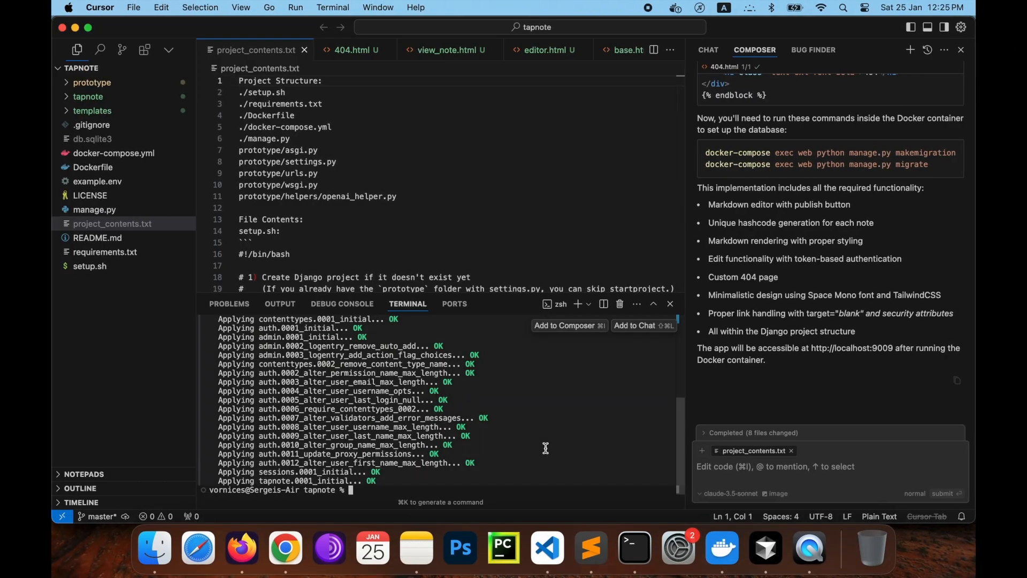
# Run git status, git add . and git commit -m 'prototype ready'
pyautogui.write('git status')
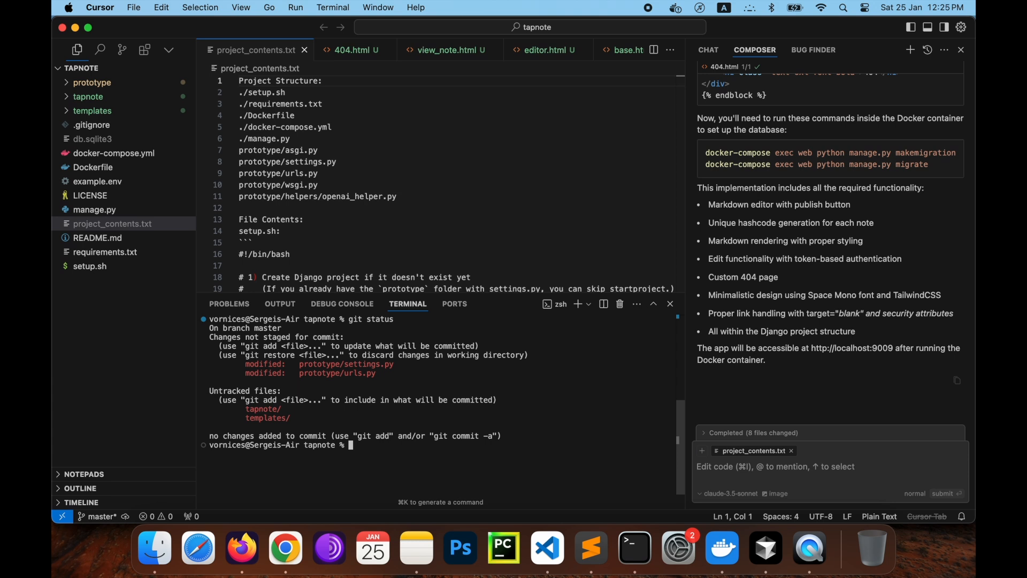
pyautogui.write('git add .')
pyautogui.write('git co')
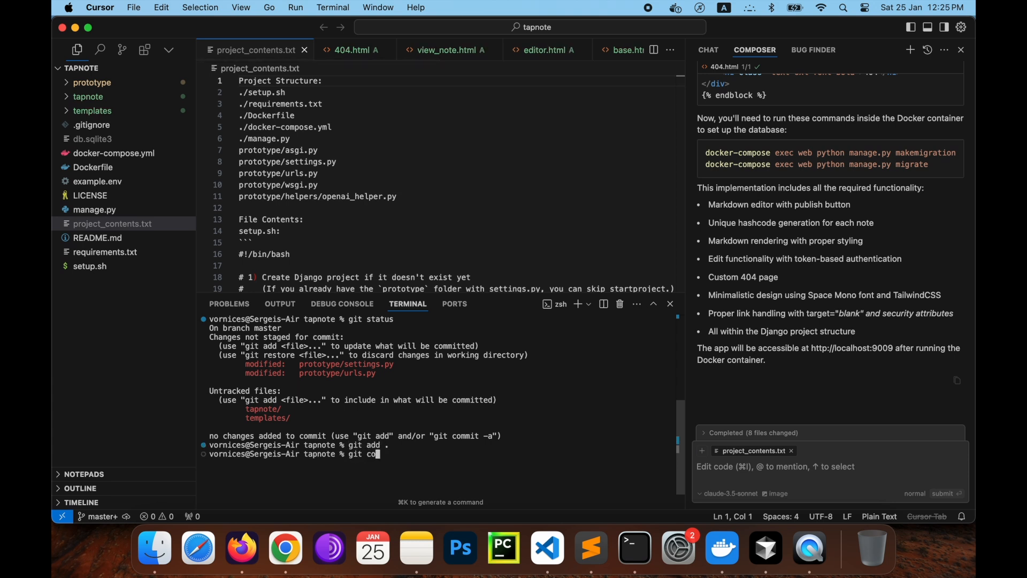
pyautogui.write('mmit')
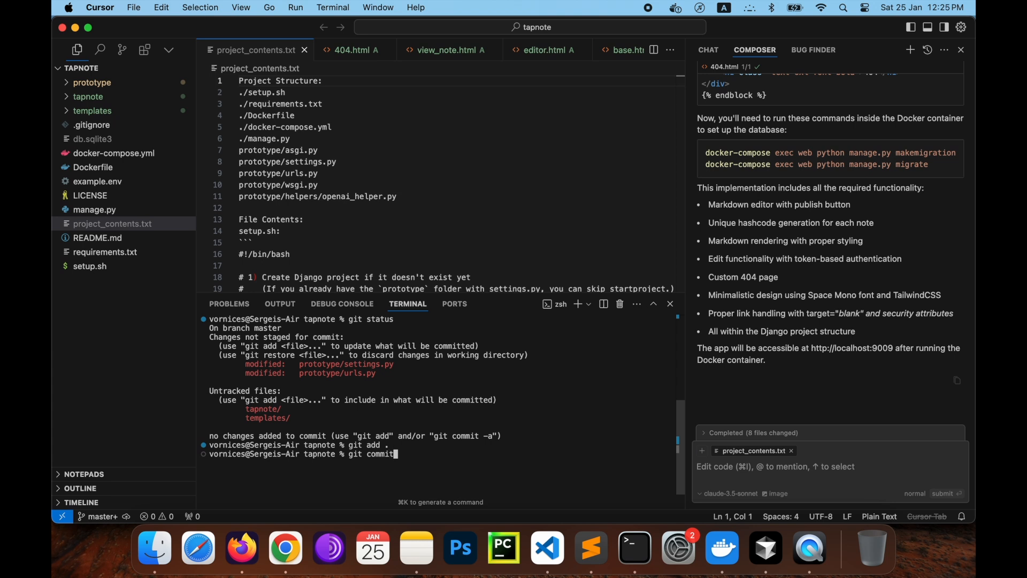
pyautogui.write('-m')
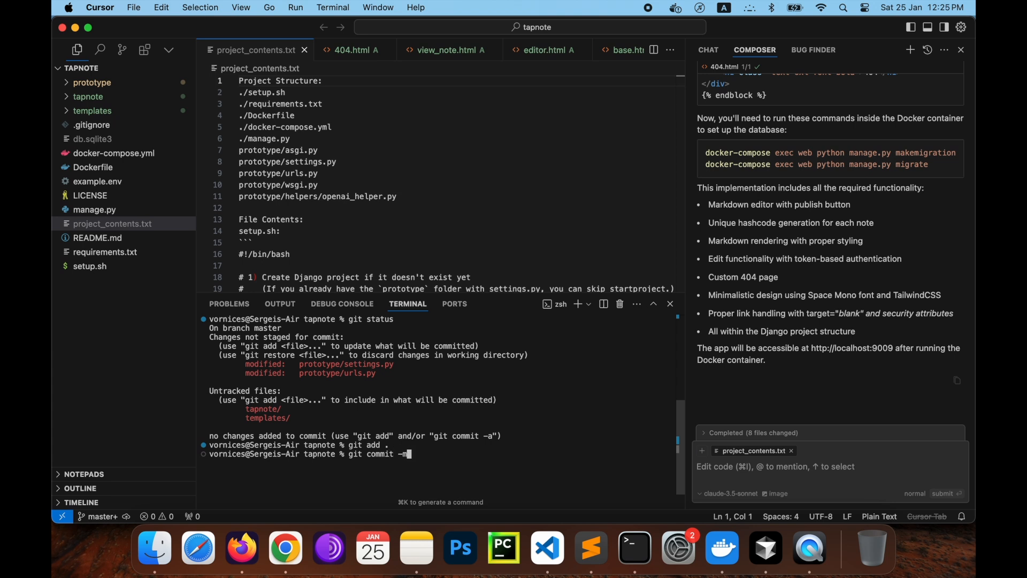
pyautogui.write("'")
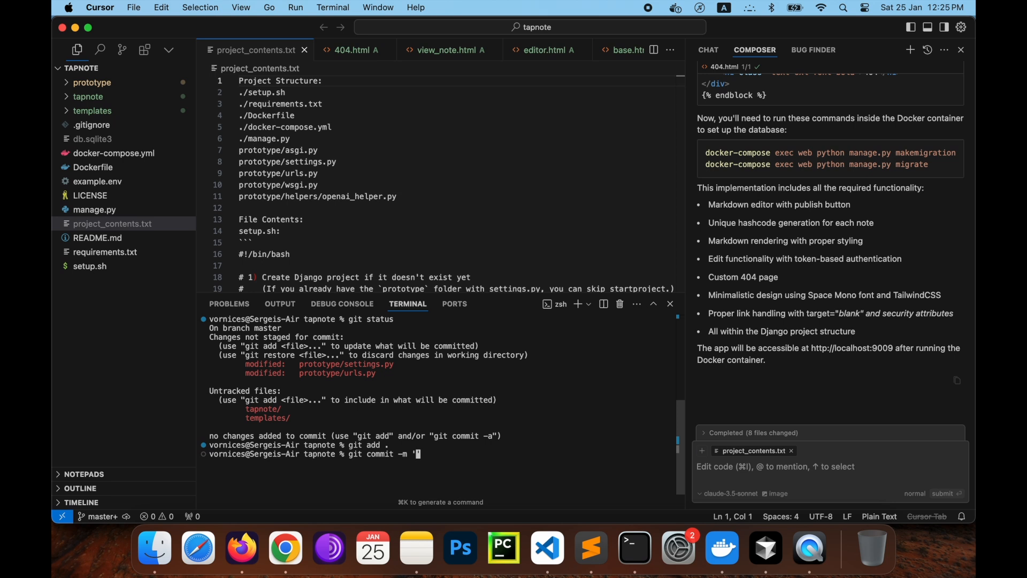
pyautogui.write('prototype ready')
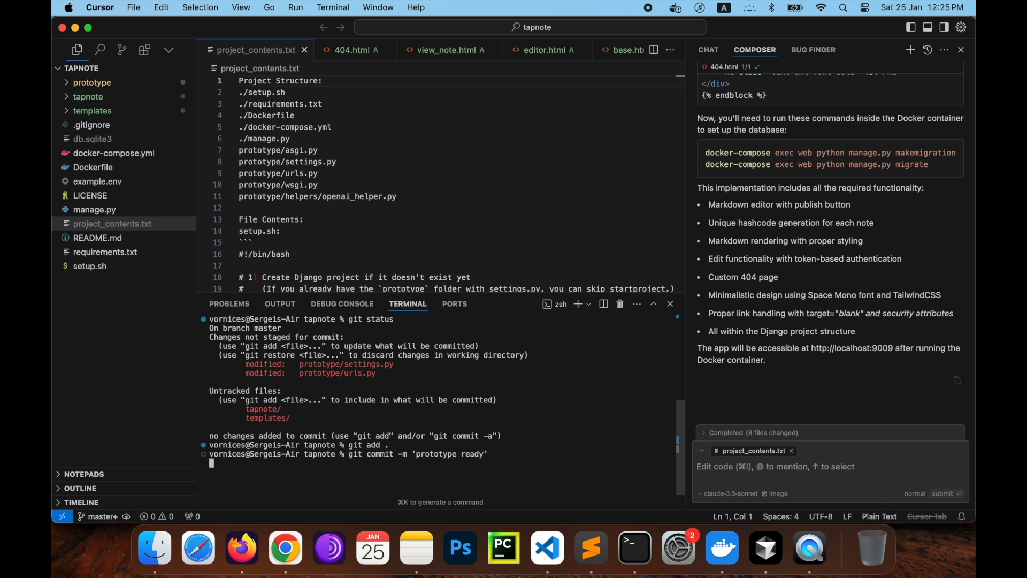
pyautogui.press('Enter')
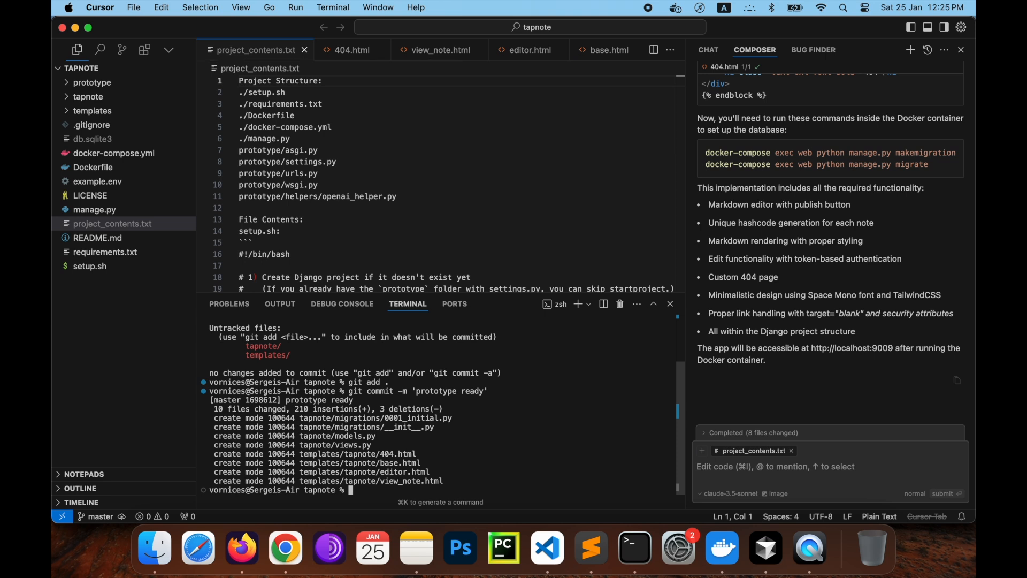
pyautogui.moveTo(551, 433)
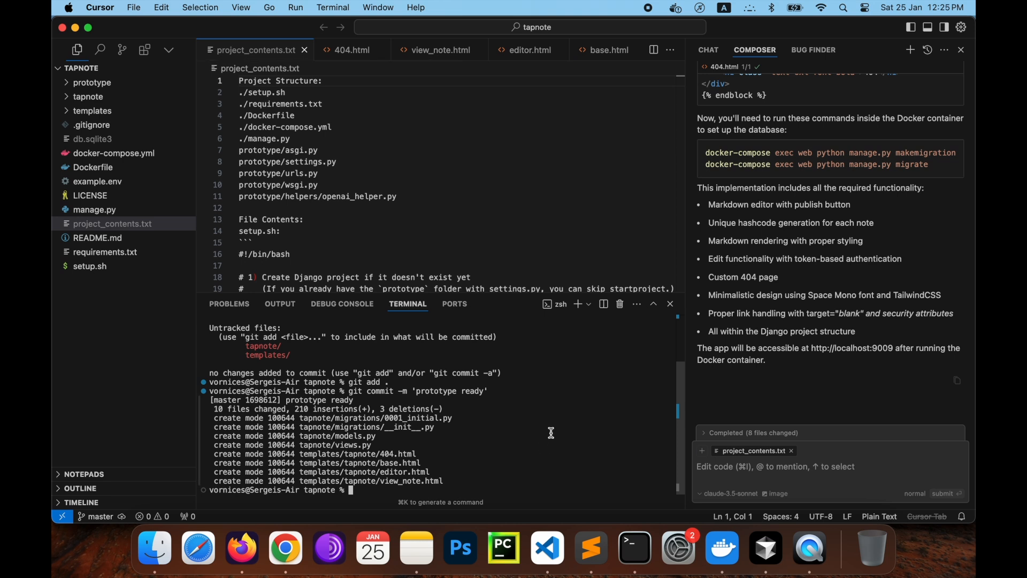